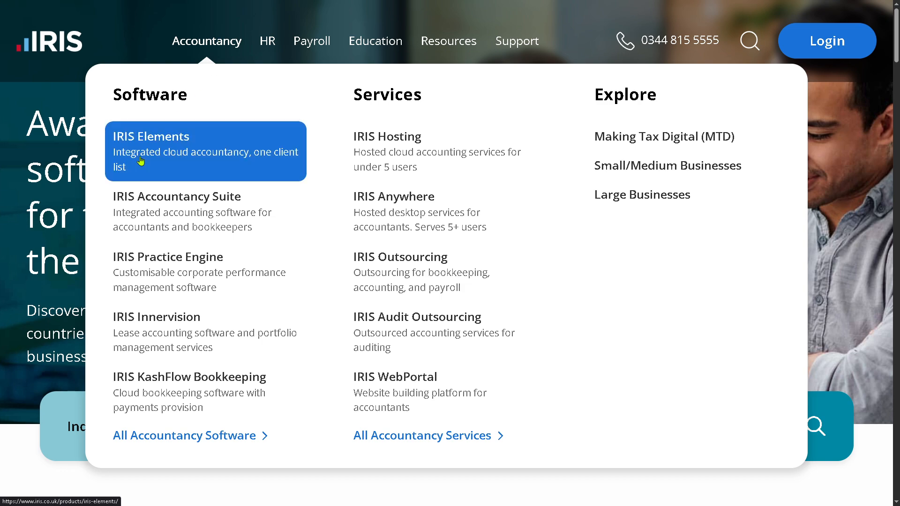
Go to IRIS Elements from Accountancy, start the free trial, and scroll the sign-up form.
click(150, 136)
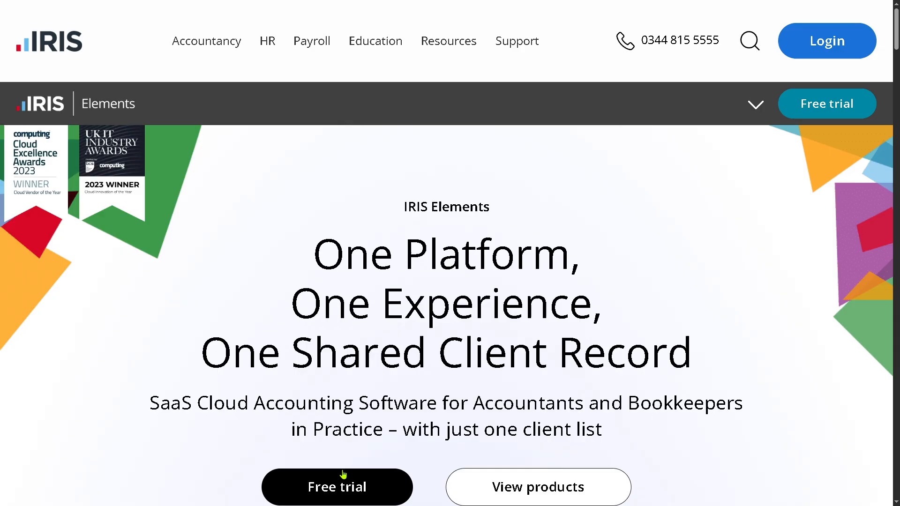
click(337, 487)
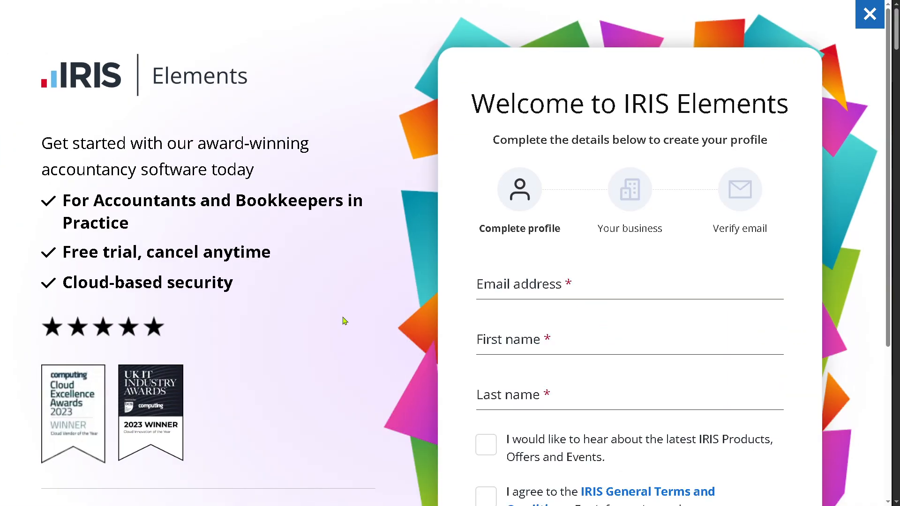
mouse_move(354, 319)
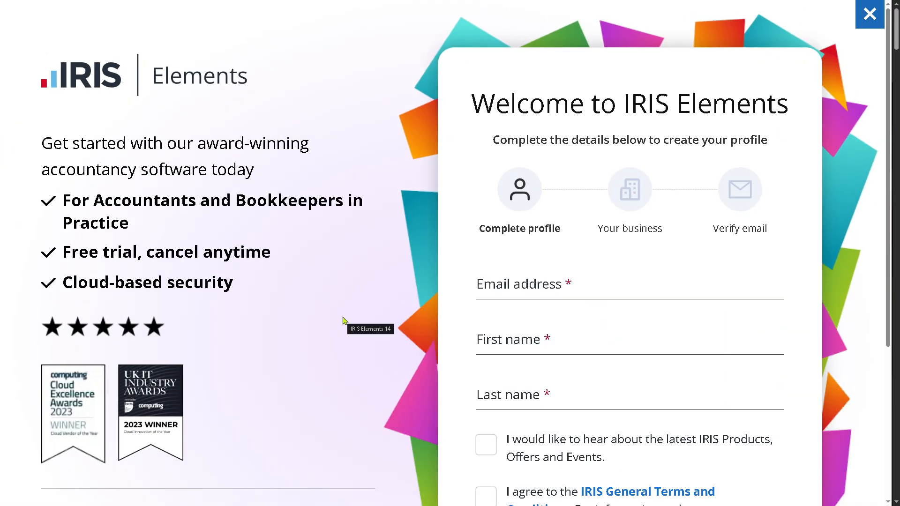
scroll(down, 3)
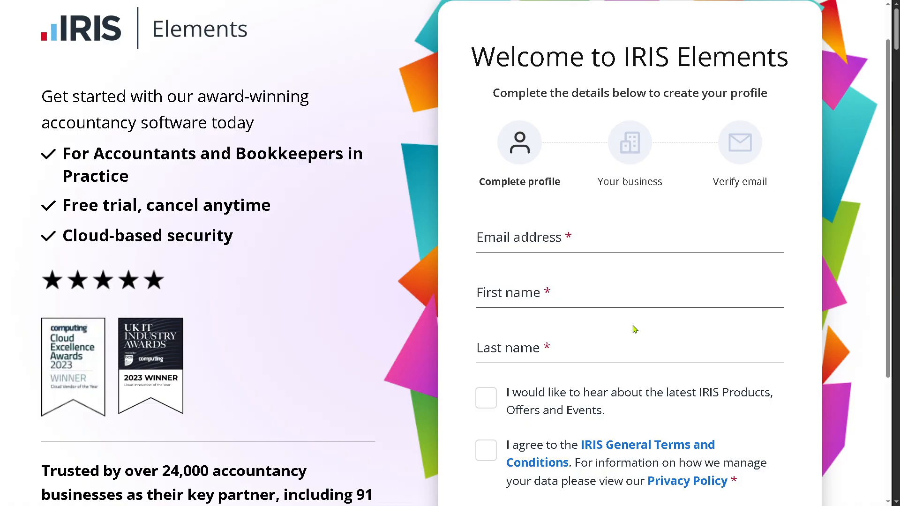
scroll(down, 3)
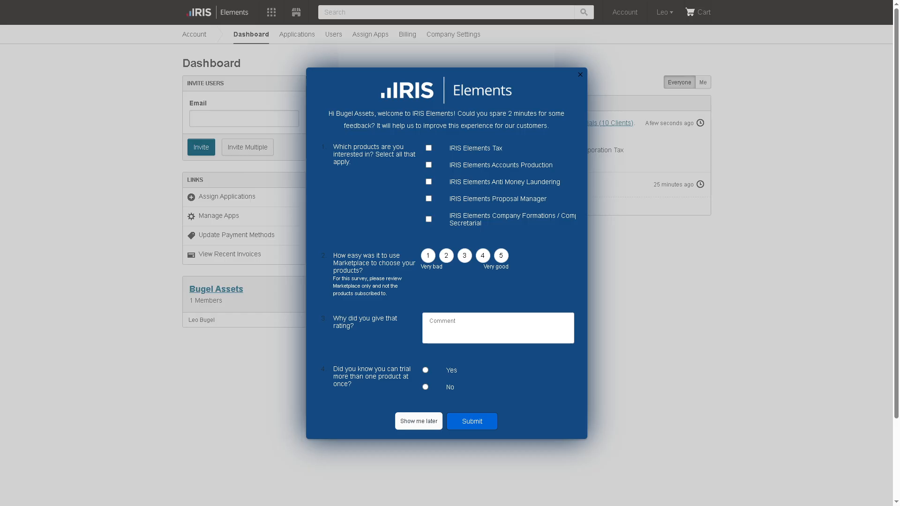
mouse_move(446, 281)
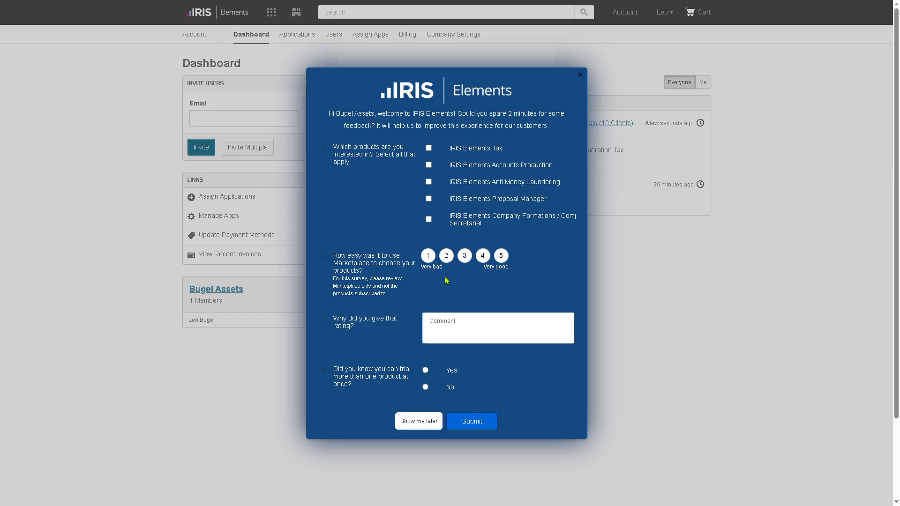
mouse_move(397, 236)
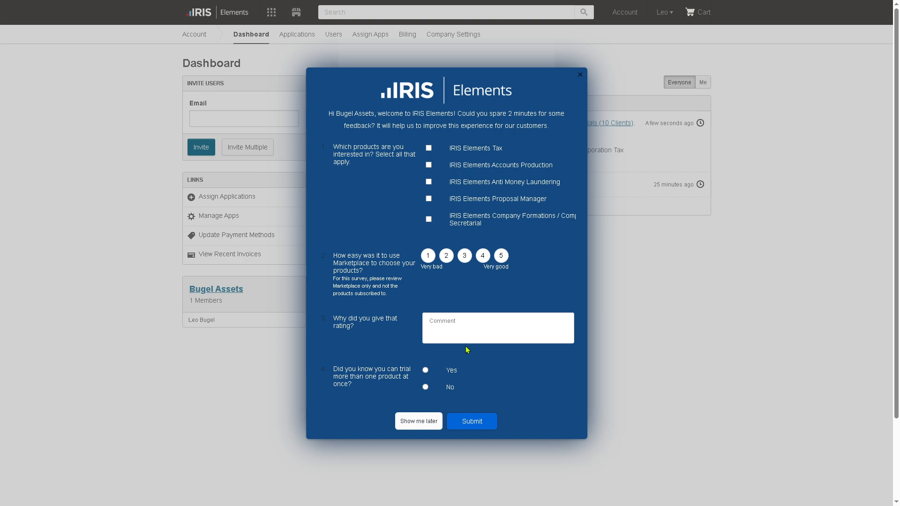
mouse_move(581, 100)
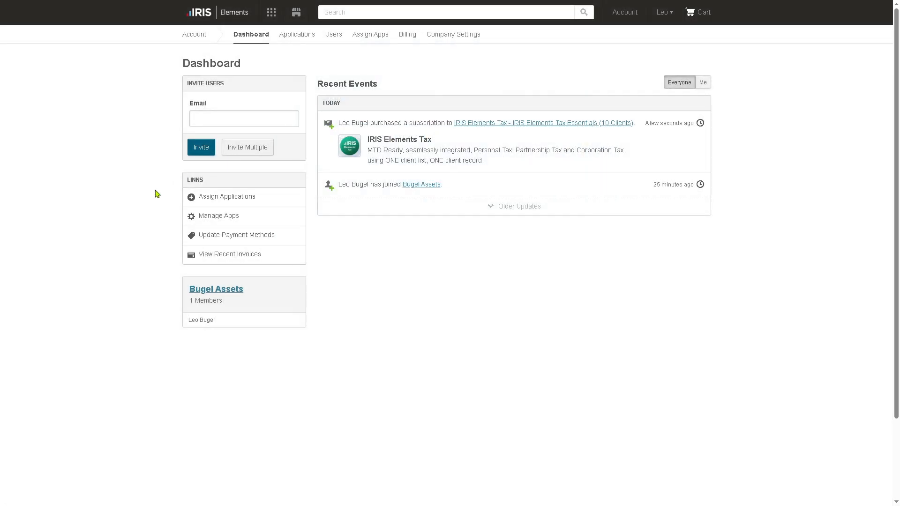
mouse_move(146, 204)
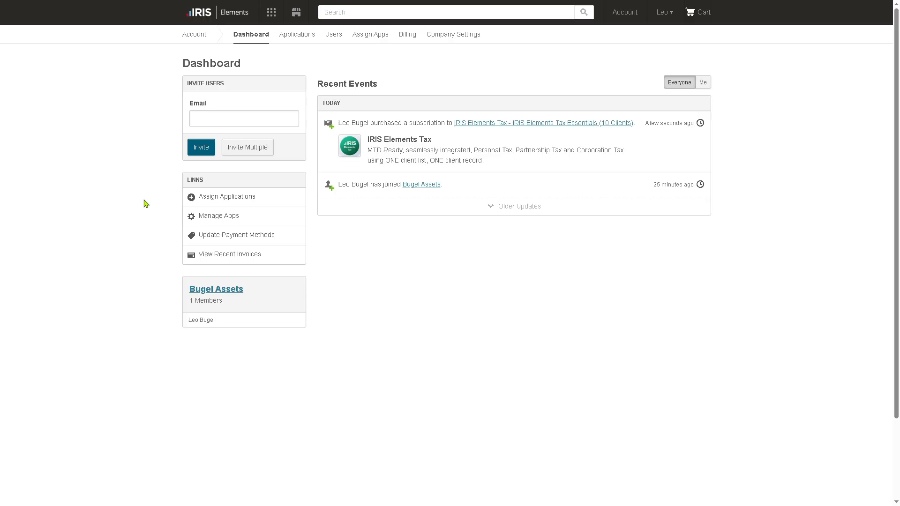
mouse_move(113, 245)
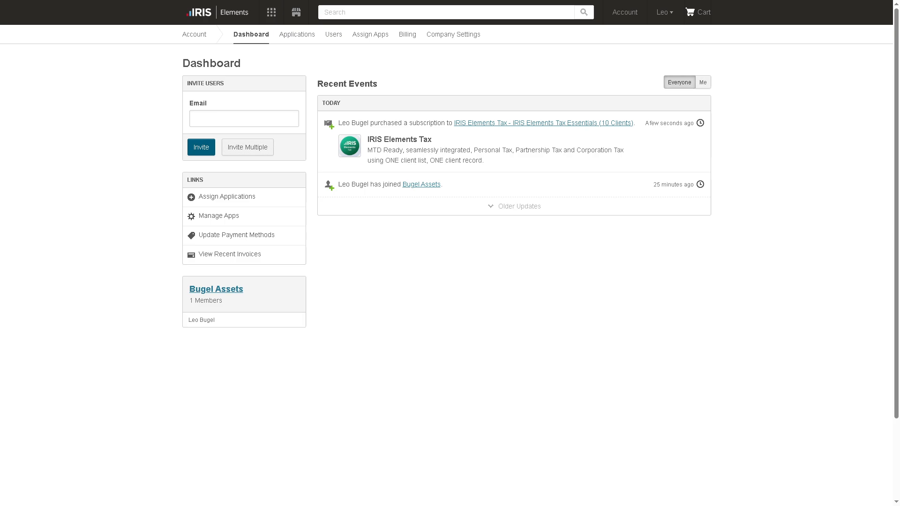
mouse_move(267, 63)
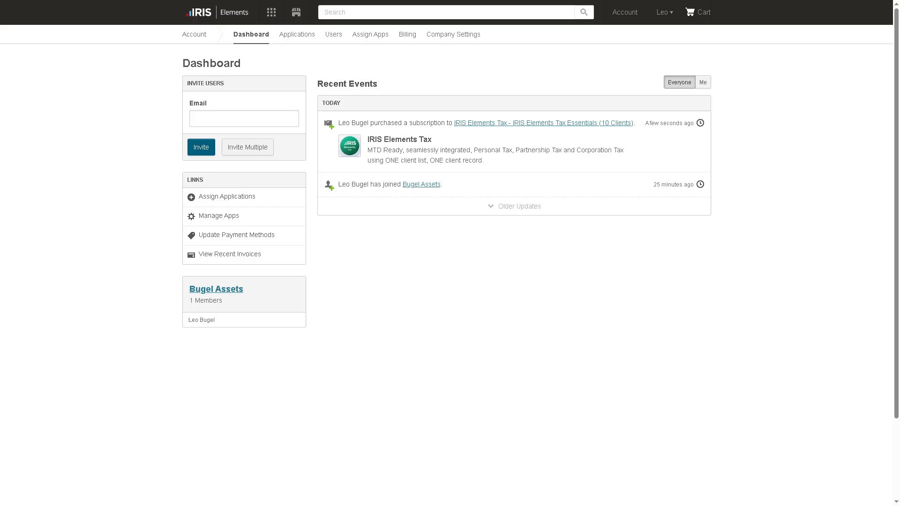
mouse_move(519, 269)
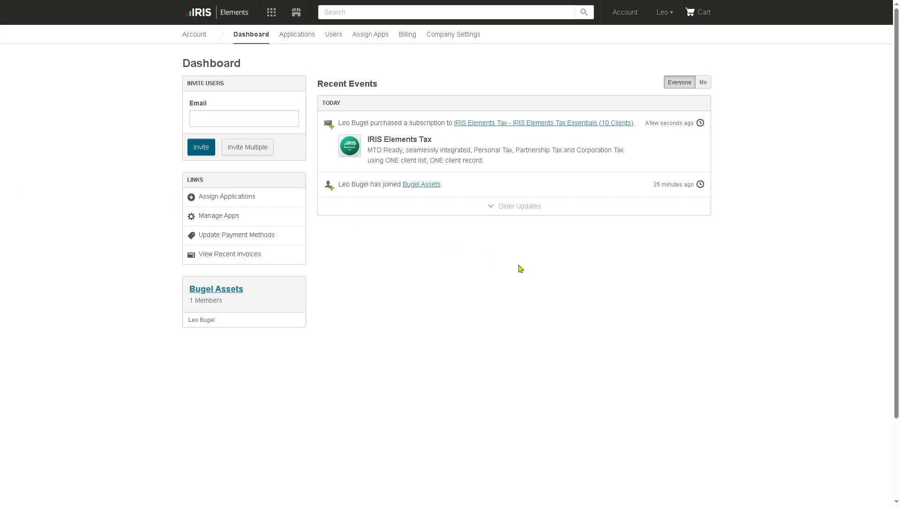
mouse_move(428, 241)
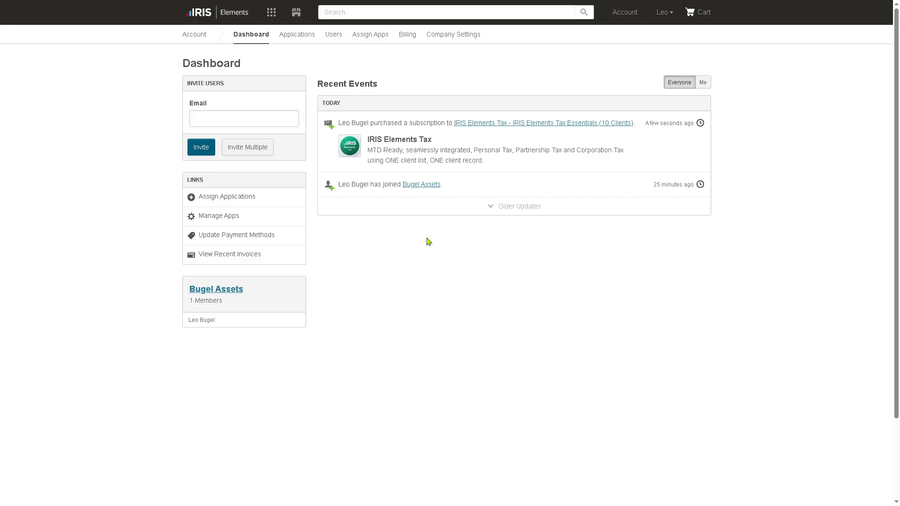
mouse_move(228, 197)
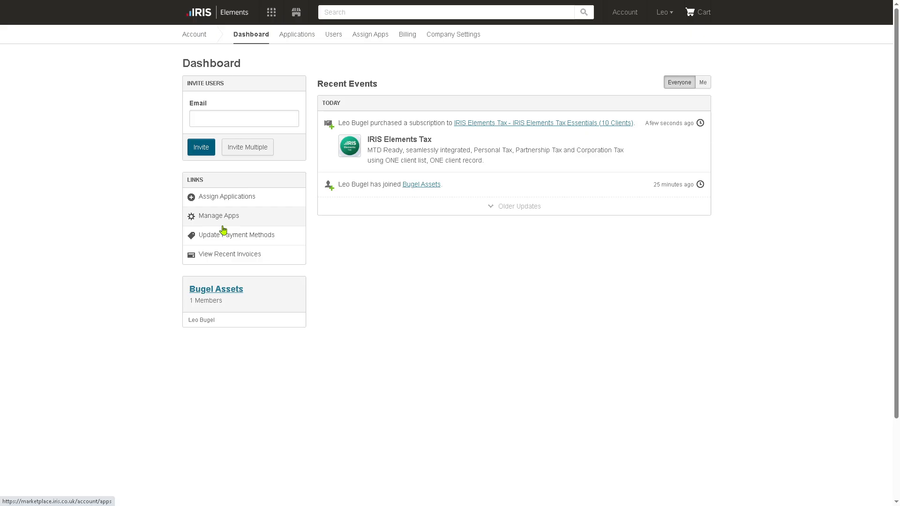
mouse_move(234, 266)
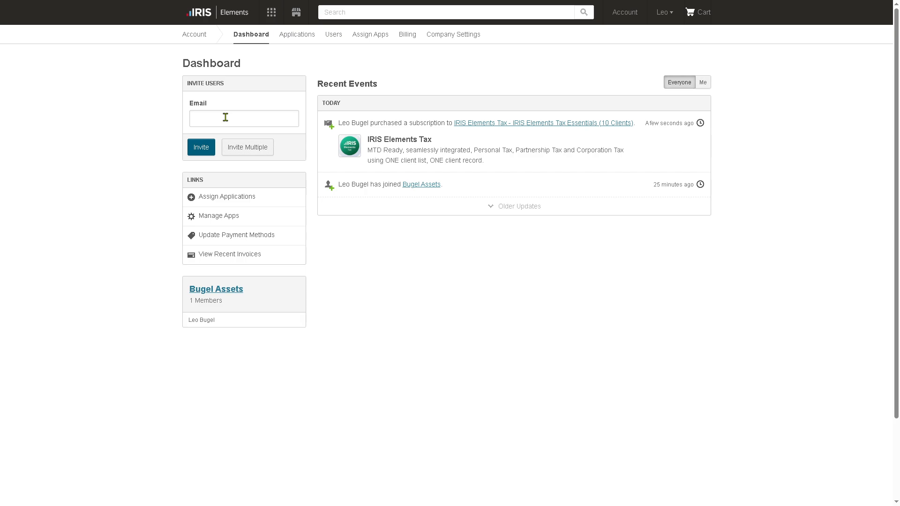
click(243, 118)
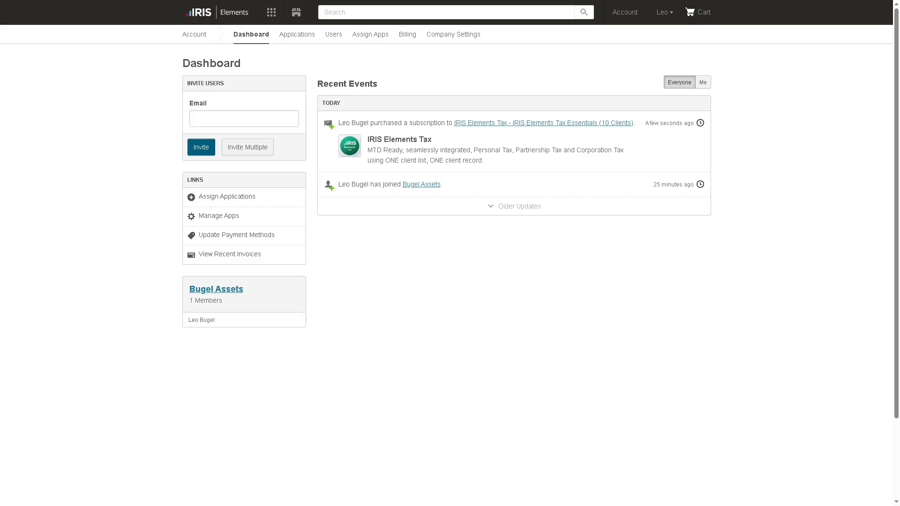
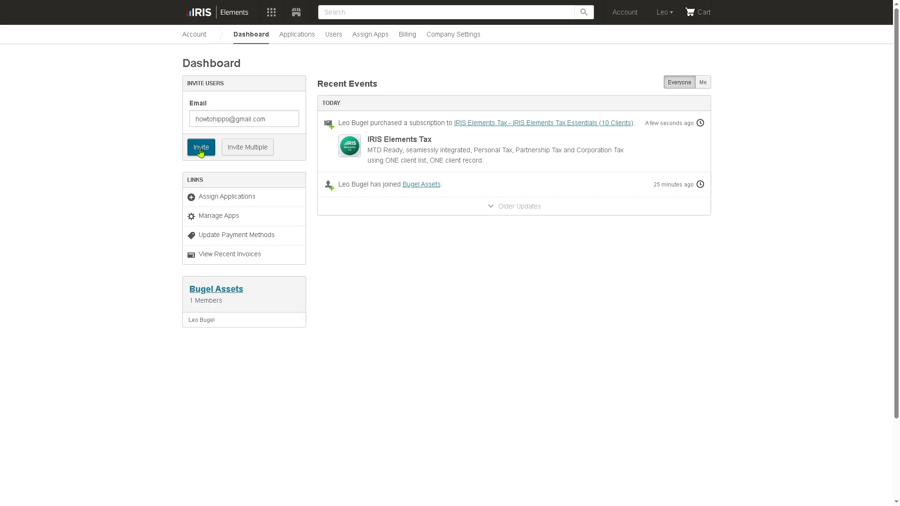
click(201, 147)
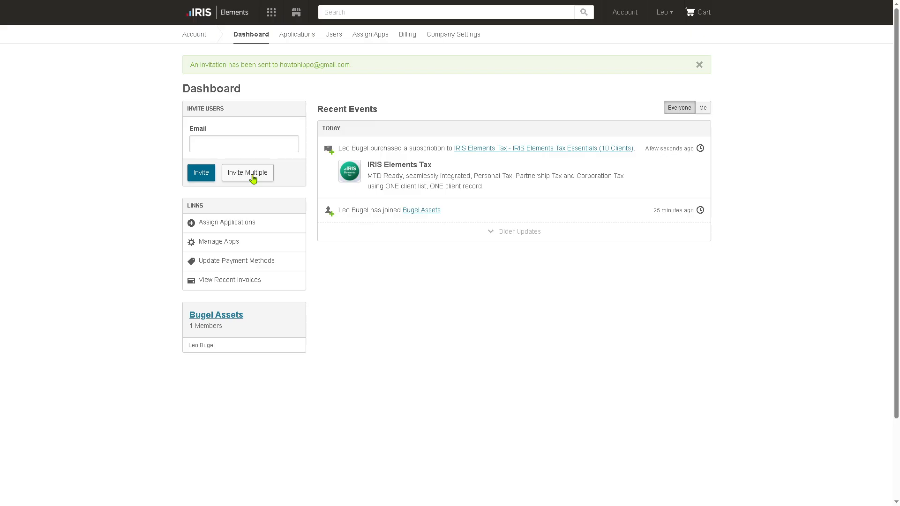
mouse_move(242, 16)
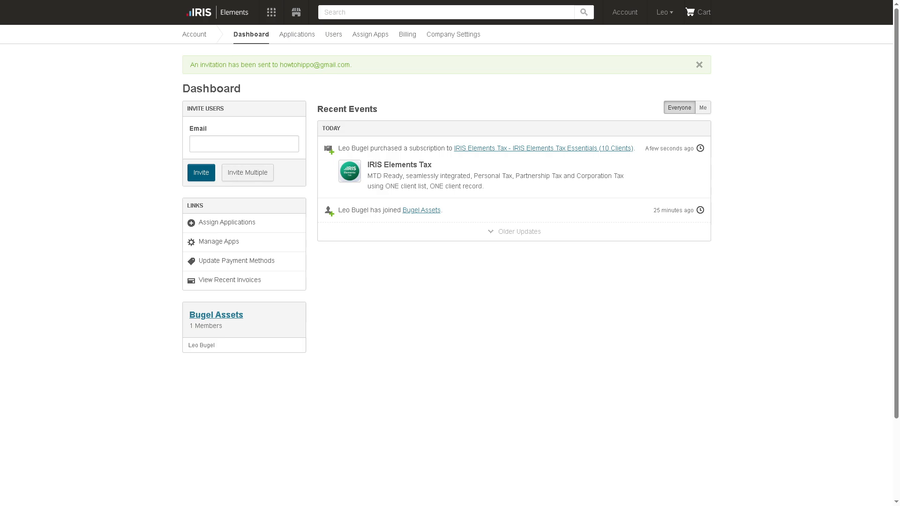
mouse_move(307, 36)
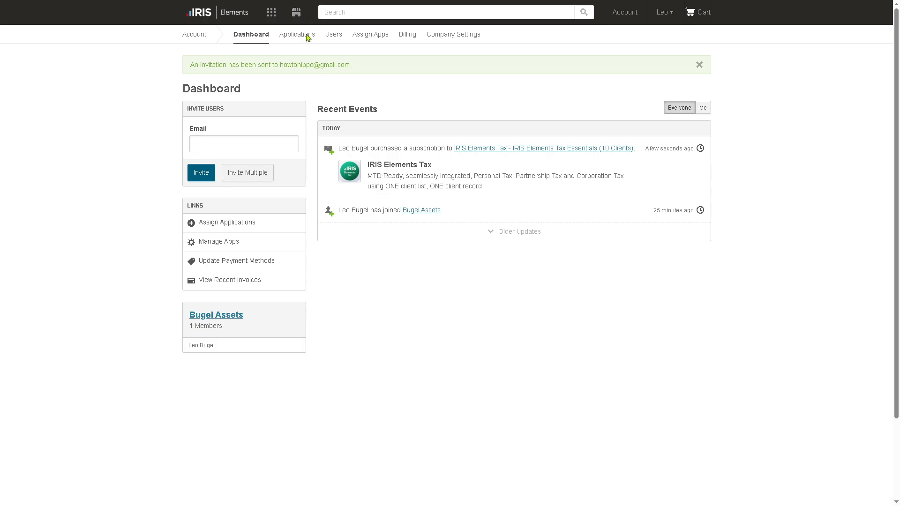
View the Elements Tax Essentials trial under Applications, then go to the product catalogue.
click(297, 34)
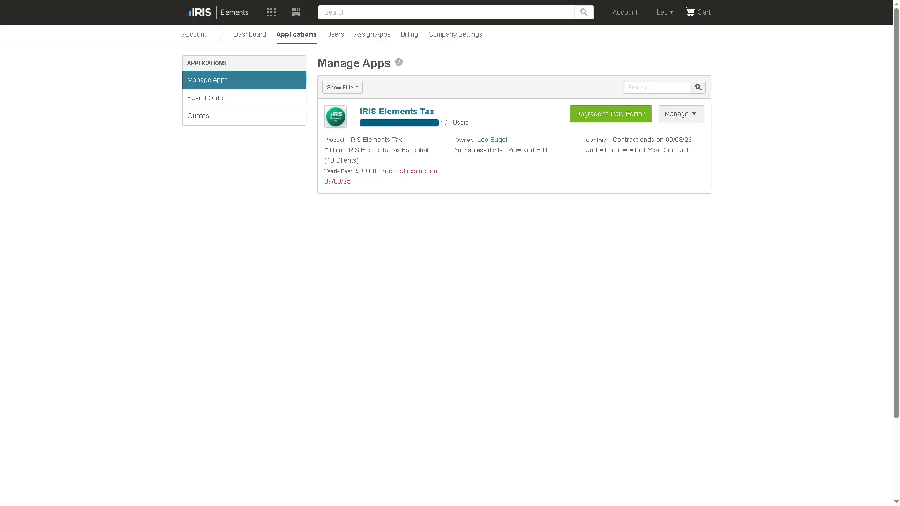
mouse_move(458, 203)
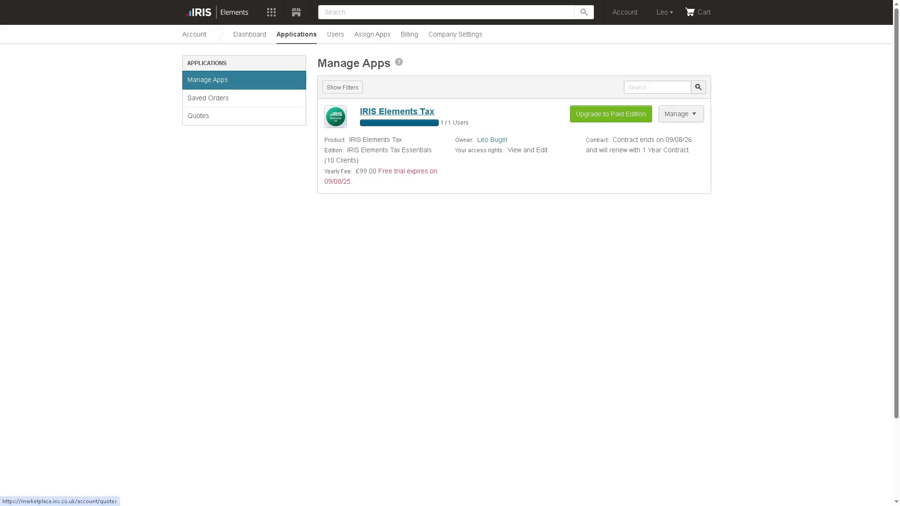
mouse_move(189, 139)
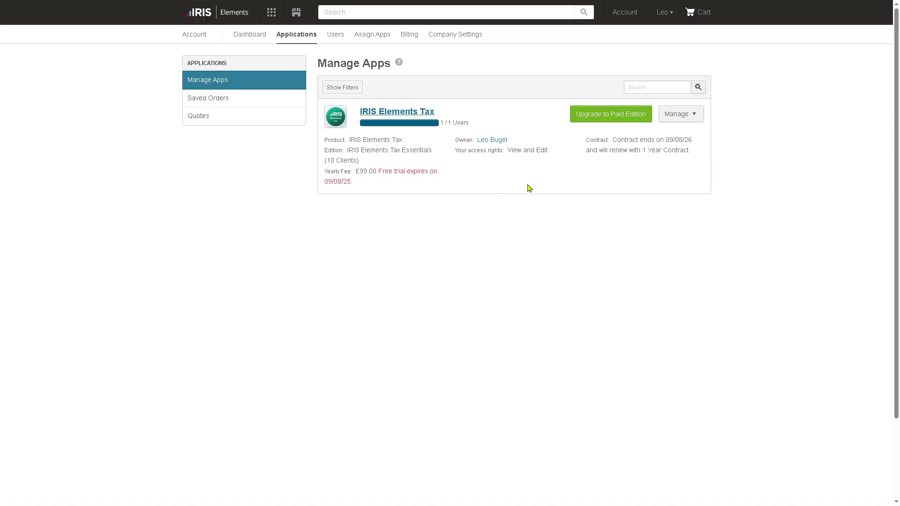
click(271, 12)
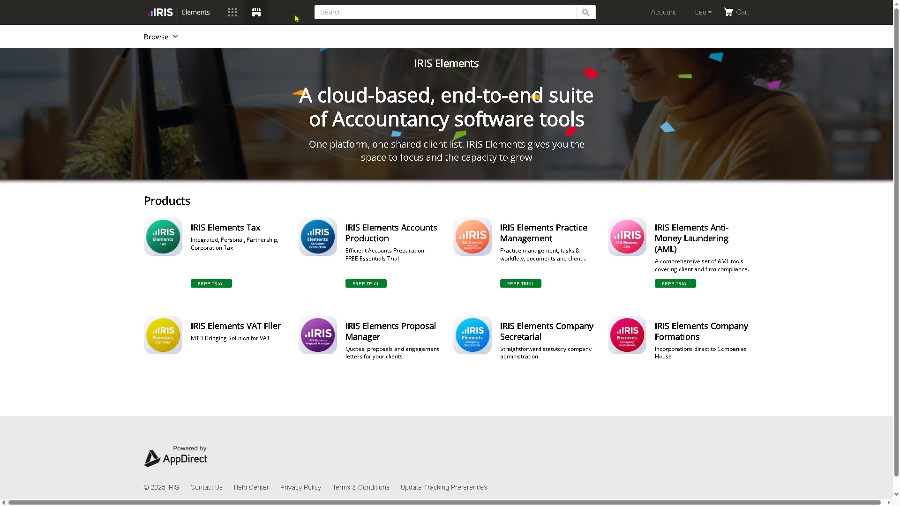
mouse_move(274, 217)
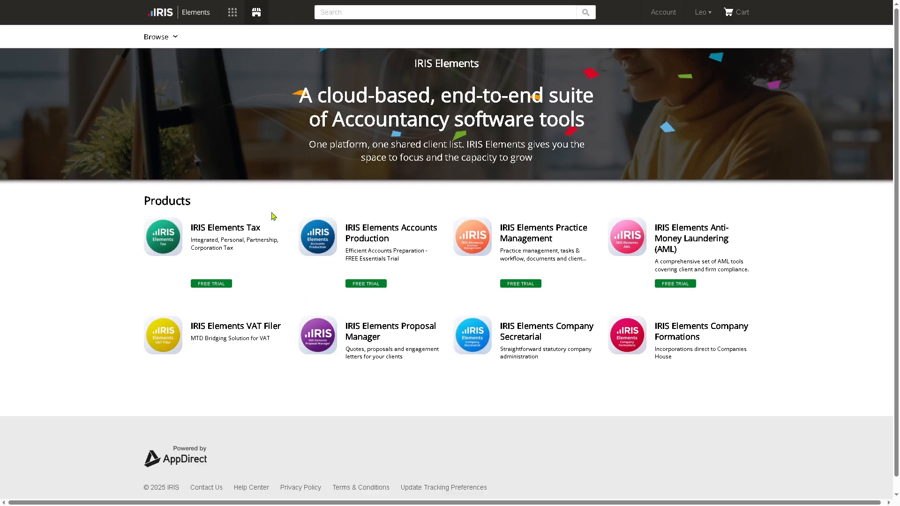
mouse_move(261, 210)
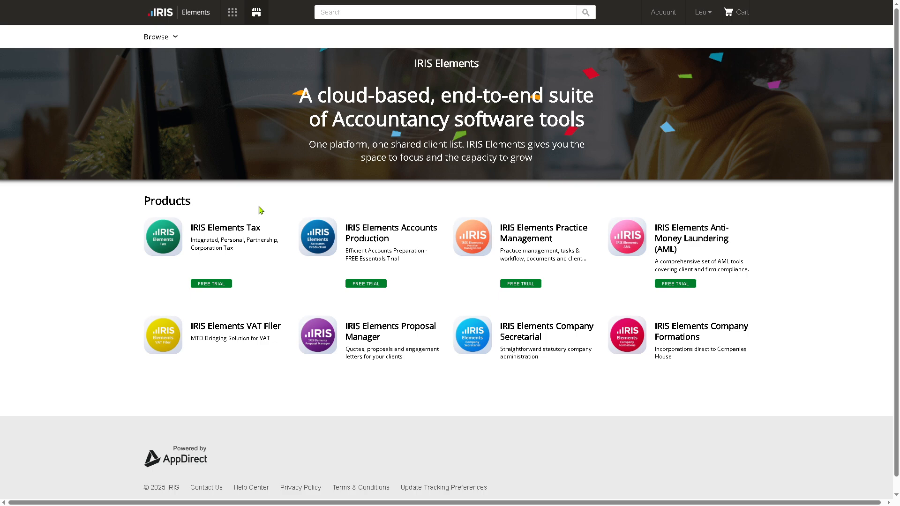
mouse_move(198, 281)
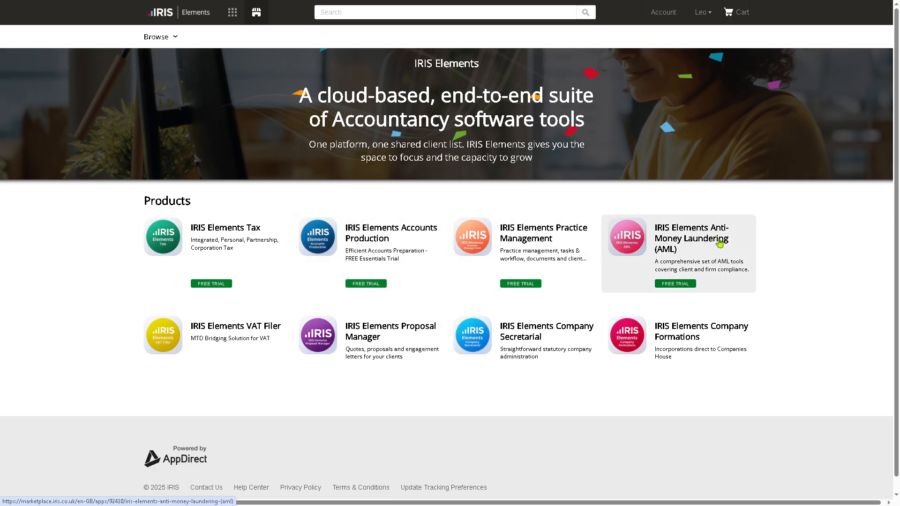
mouse_move(256, 337)
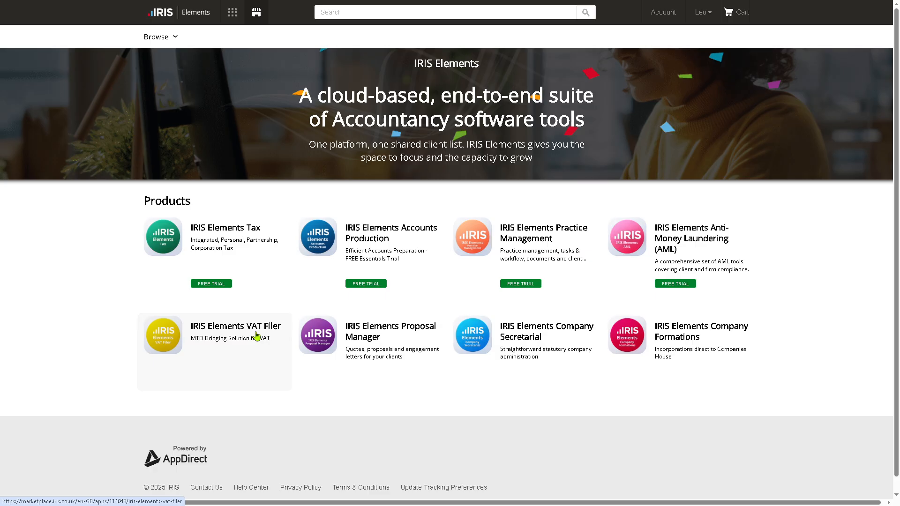
mouse_move(415, 335)
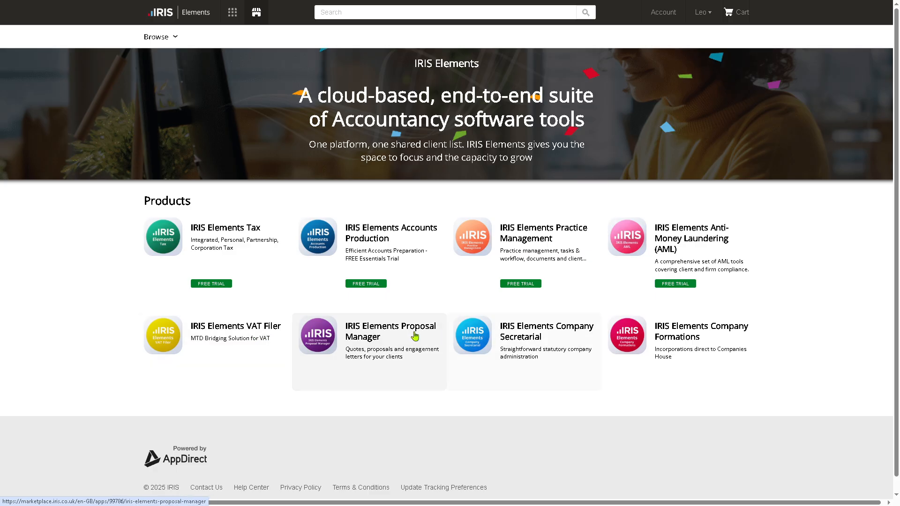
mouse_move(568, 337)
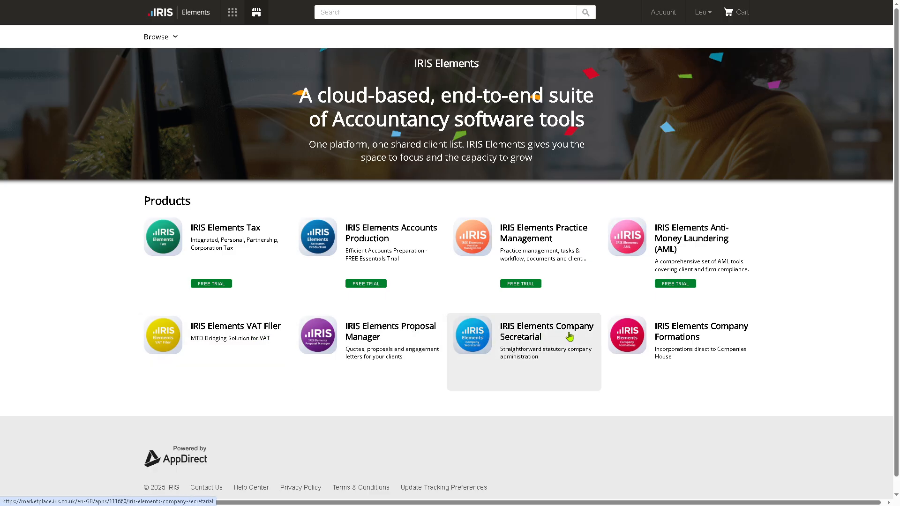
mouse_move(610, 341)
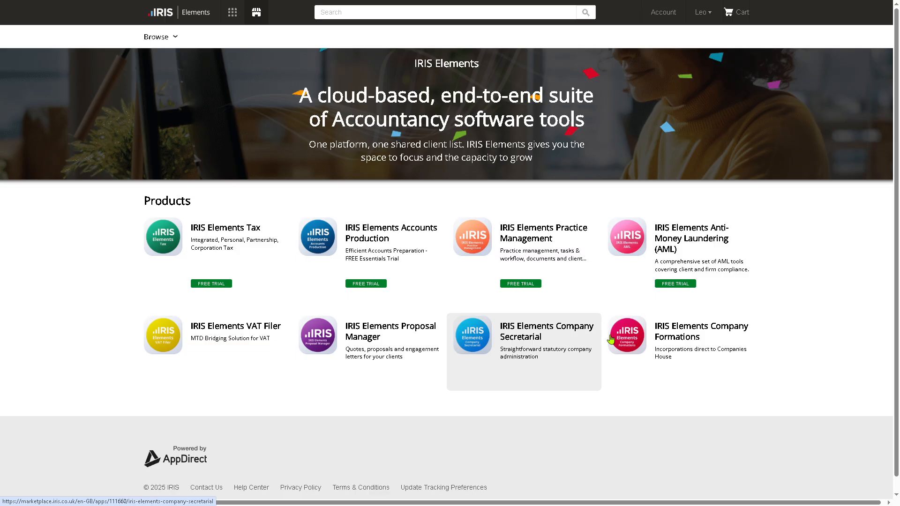
mouse_move(253, 259)
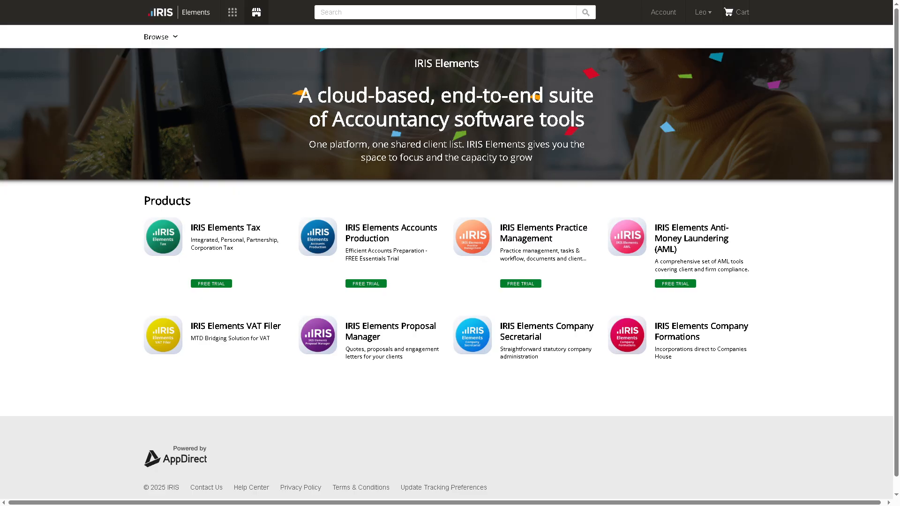
mouse_move(662, 11)
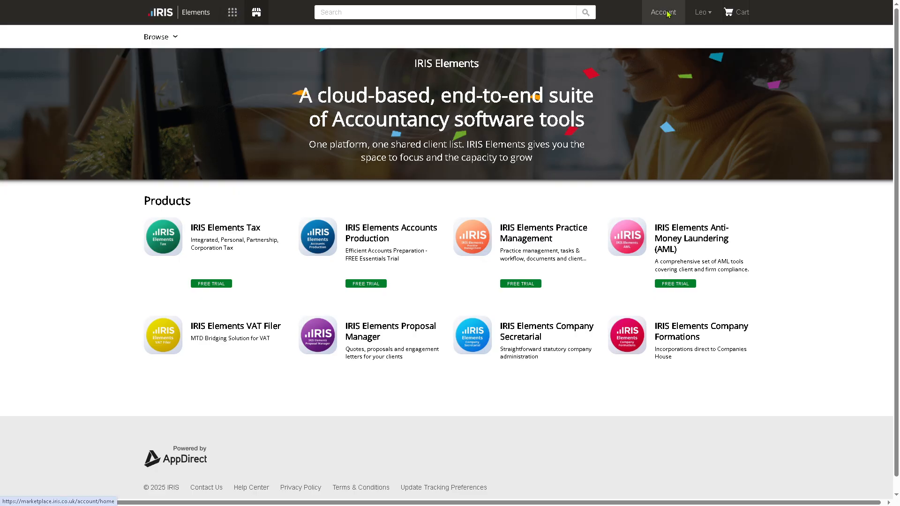
Return to the account dashboard and bring up the company users list.
click(662, 12)
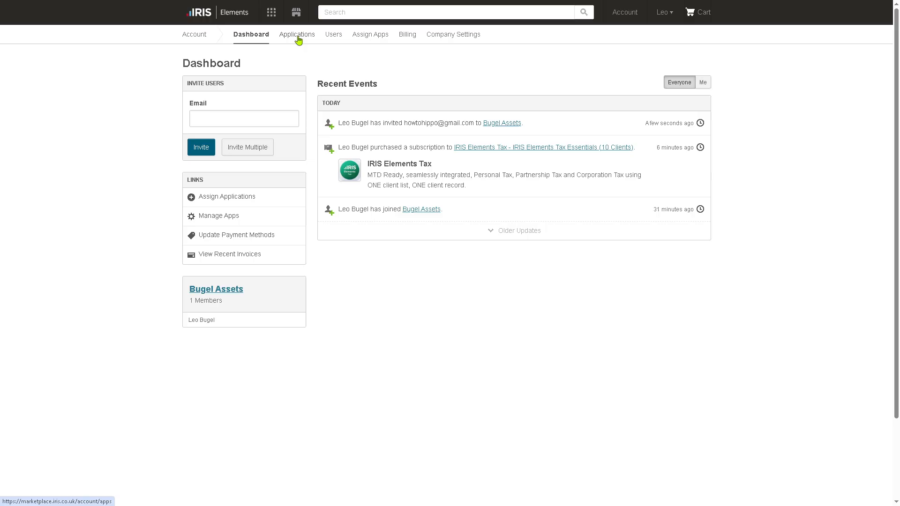
mouse_move(365, 152)
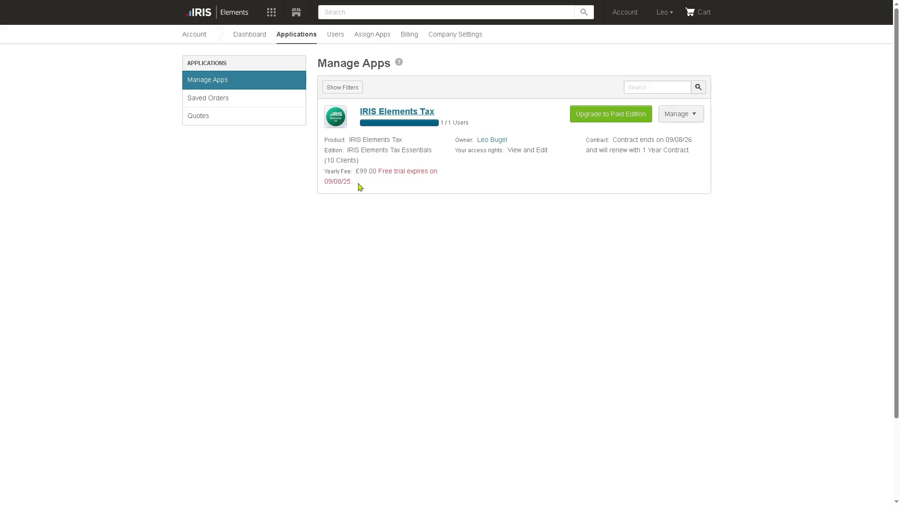
mouse_move(488, 186)
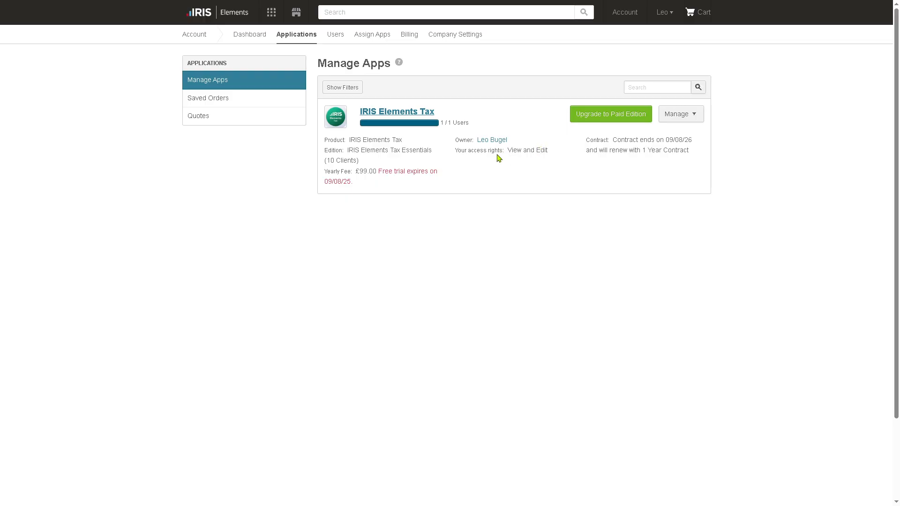
mouse_move(533, 159)
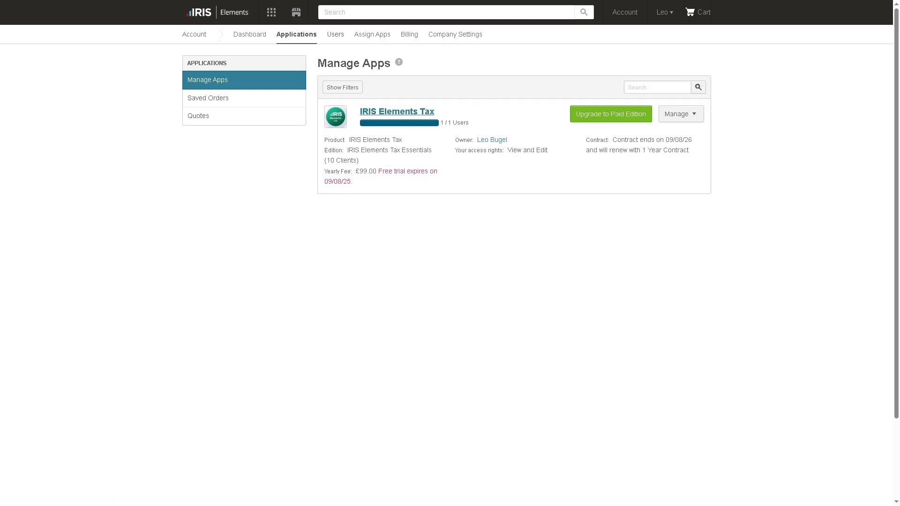
click(332, 34)
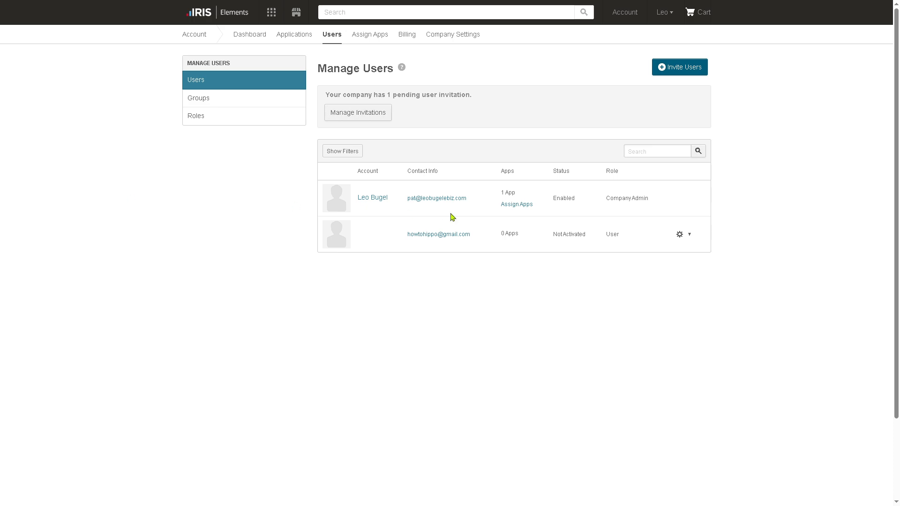
mouse_move(498, 255)
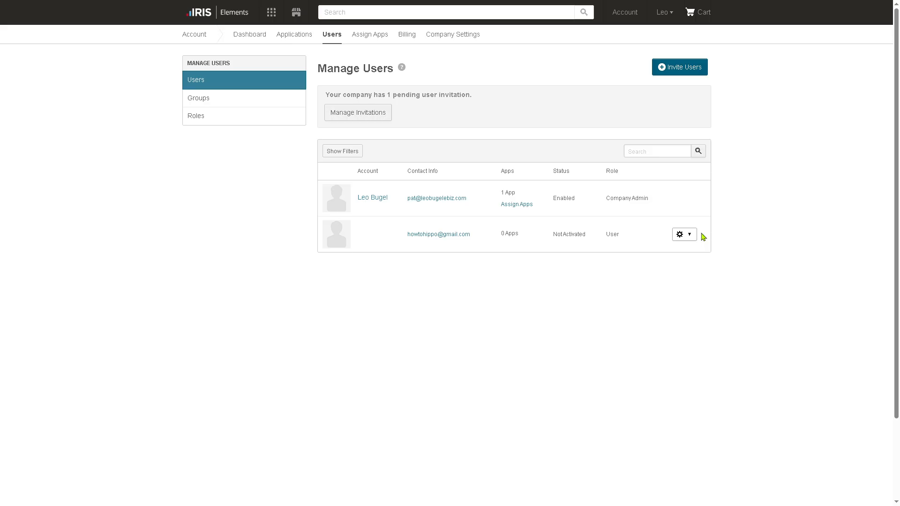
Check the invited user's gear actions menu and dismiss it without removing anyone.
click(690, 235)
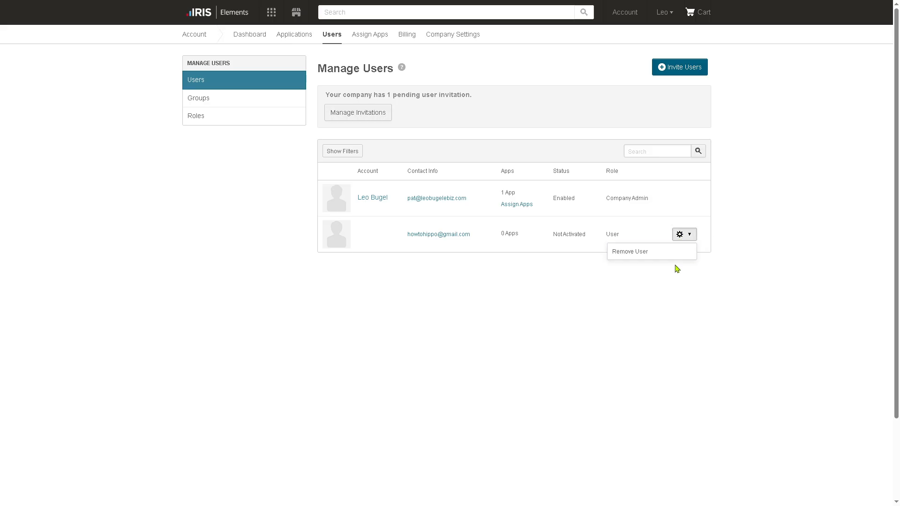
click(690, 235)
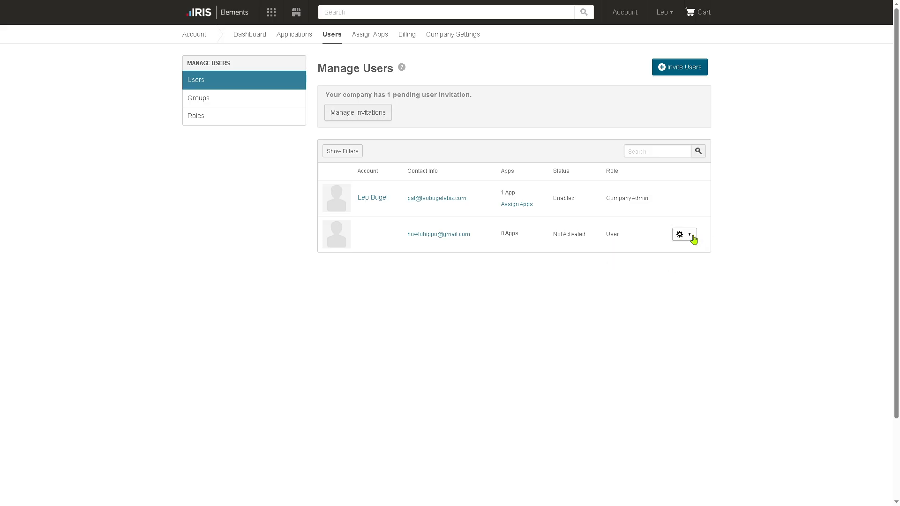
click(690, 235)
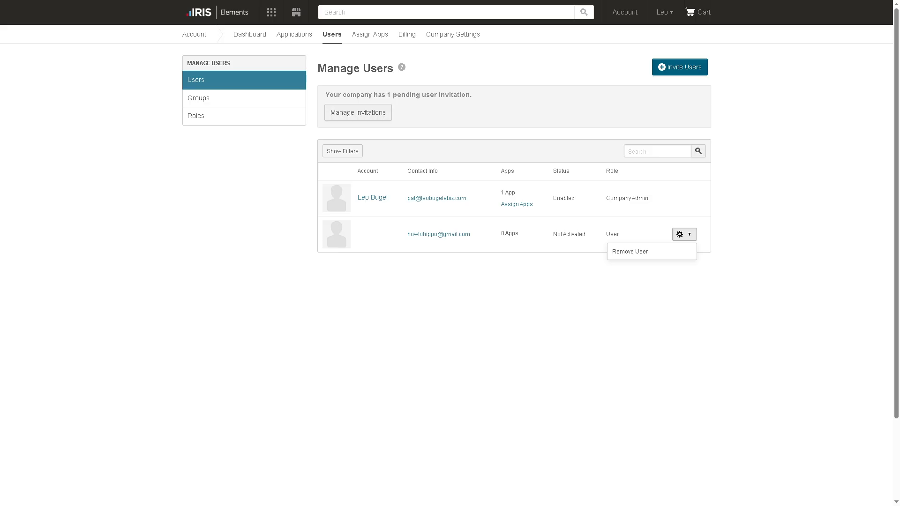
mouse_move(365, 36)
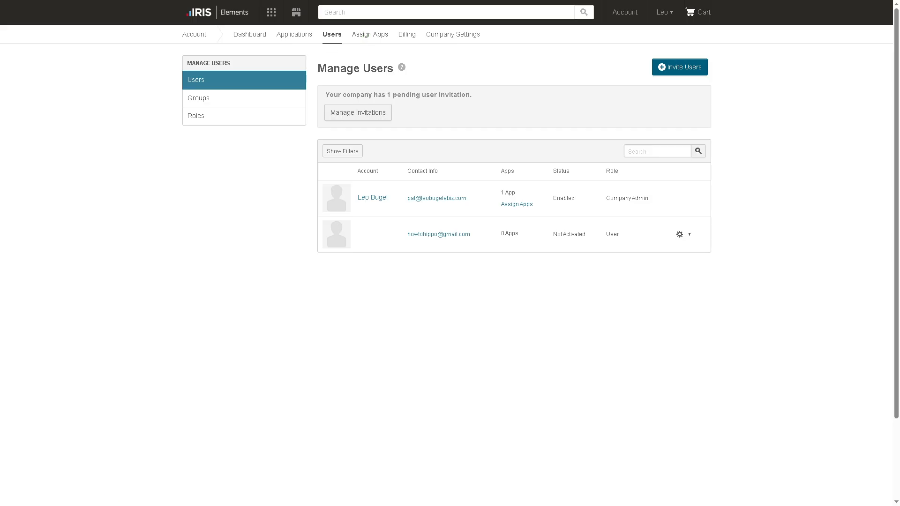
click(369, 34)
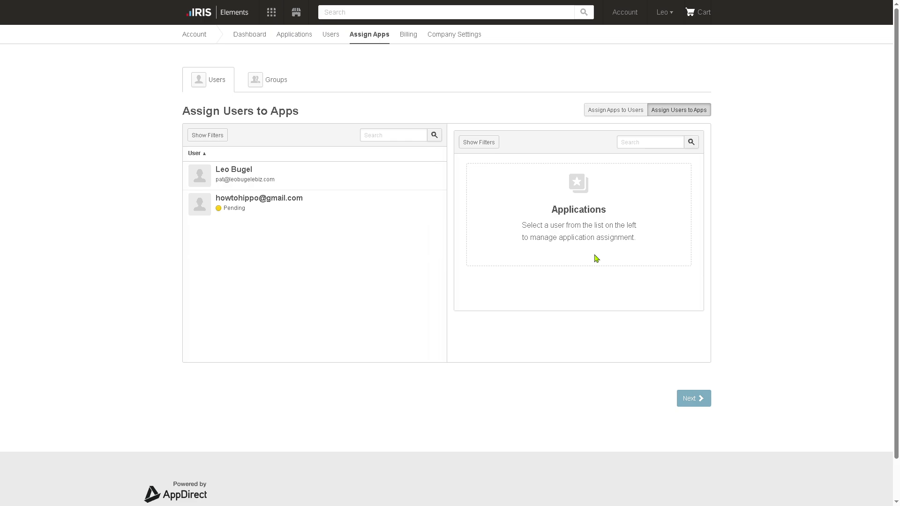
mouse_move(614, 109)
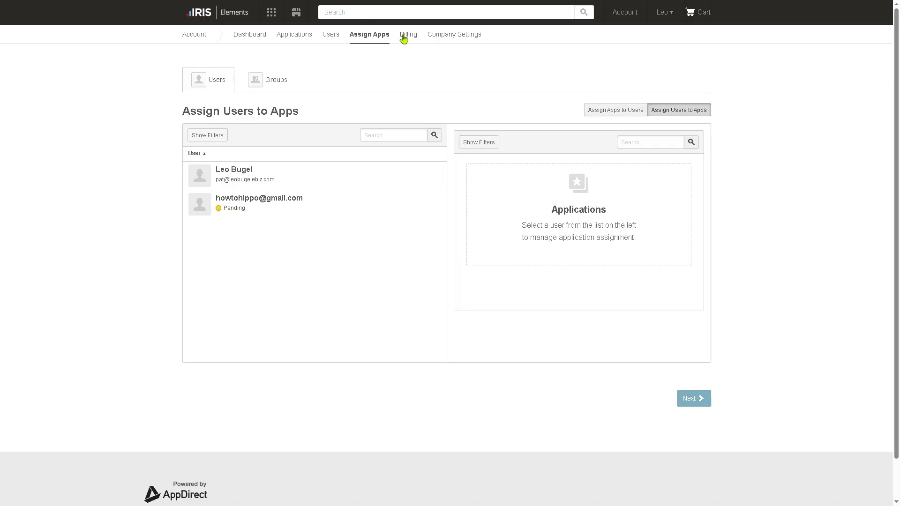
mouse_move(405, 36)
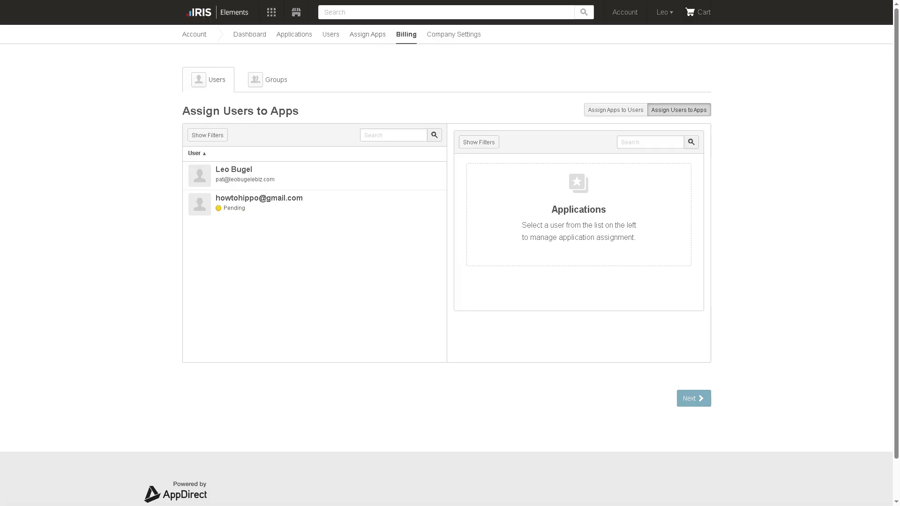
Move from Assign Apps to the Billing section's Invoices page.
click(406, 35)
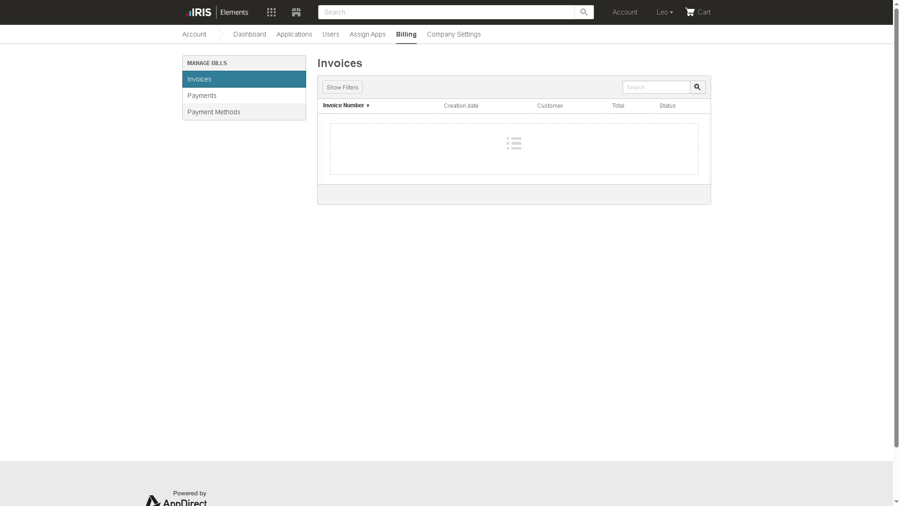
View Payment Methods, then go to Bugel Assets' Company Settings.
click(214, 112)
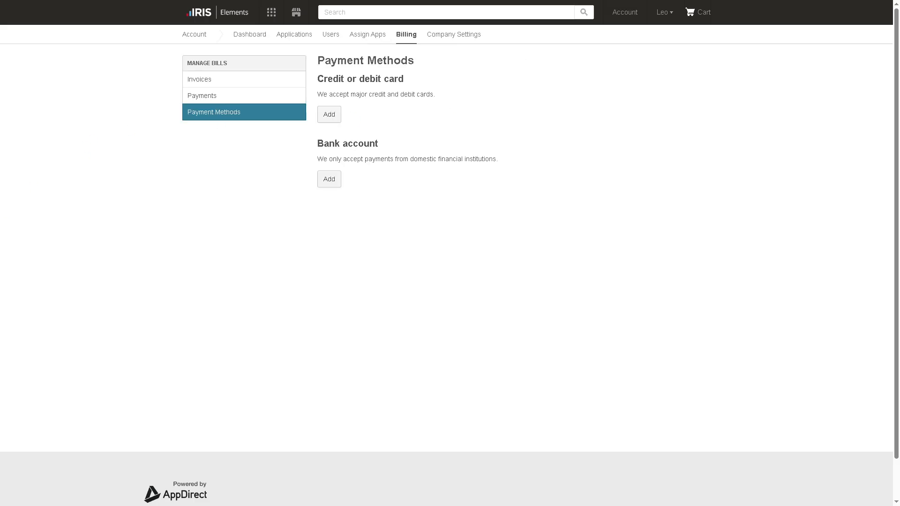
mouse_move(465, 242)
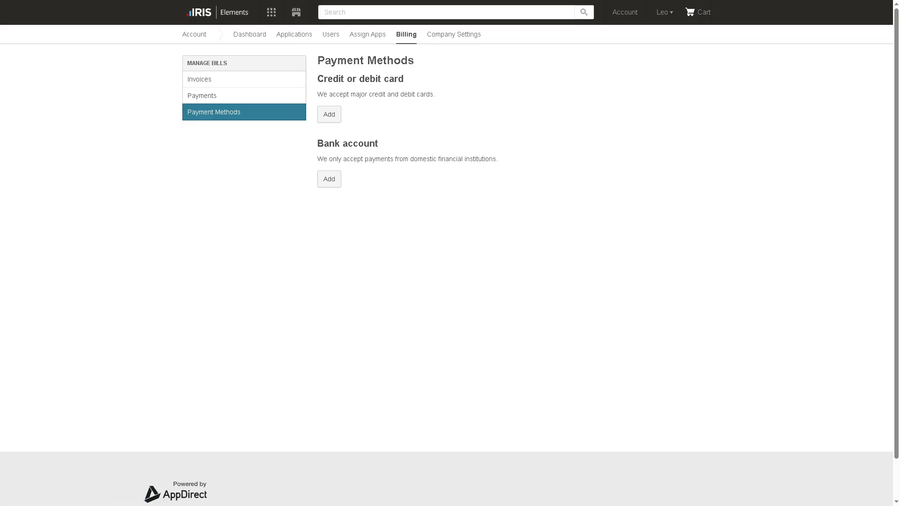
click(453, 34)
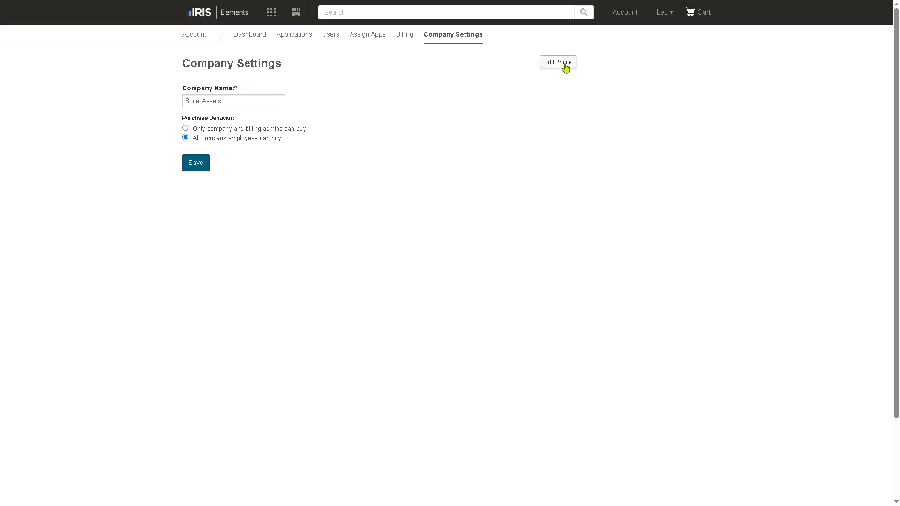
Back on the dashboard, try Assign Applications, then filter recent events to Me only.
click(250, 34)
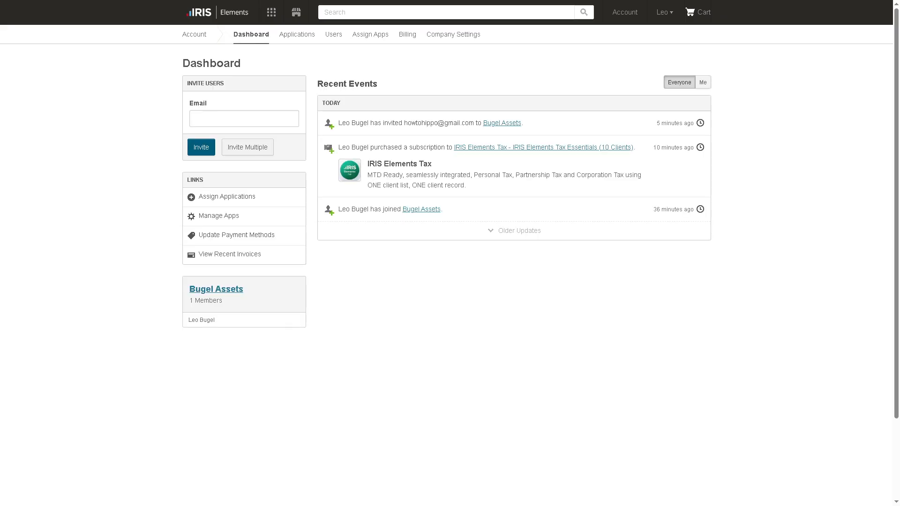
mouse_move(159, 179)
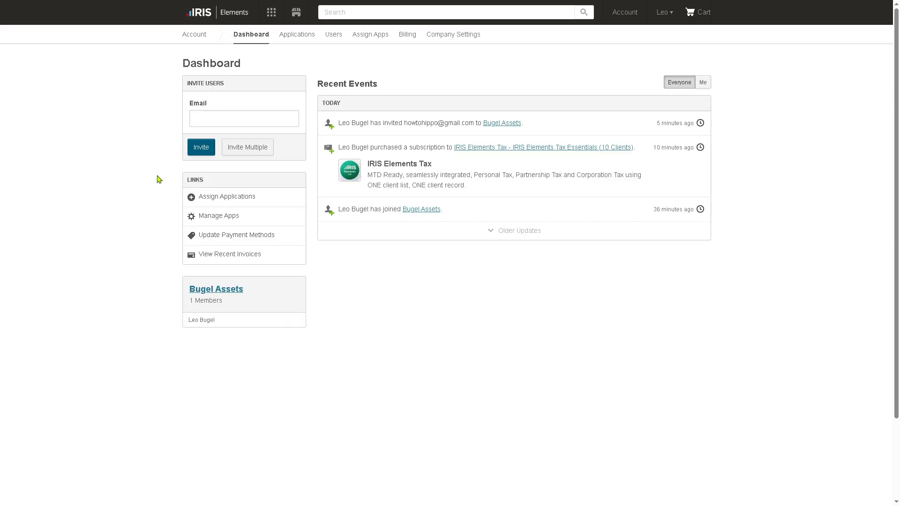
mouse_move(228, 197)
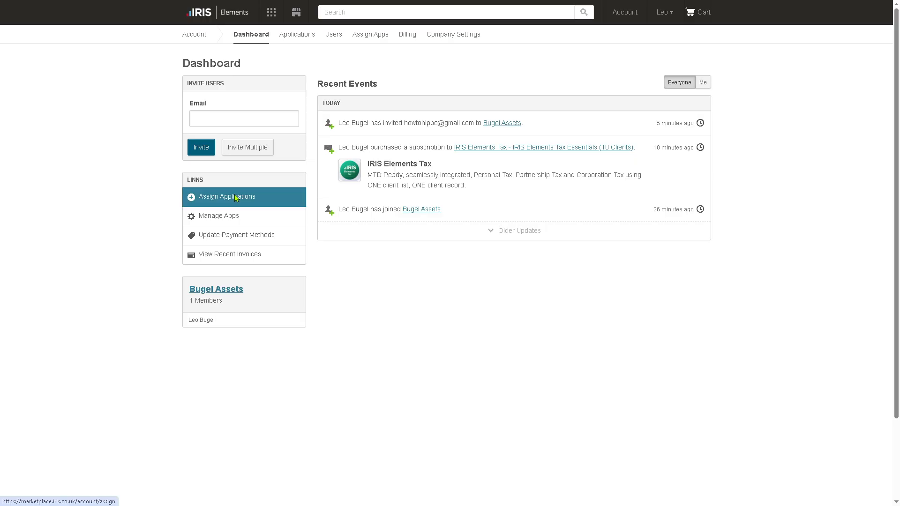
click(227, 197)
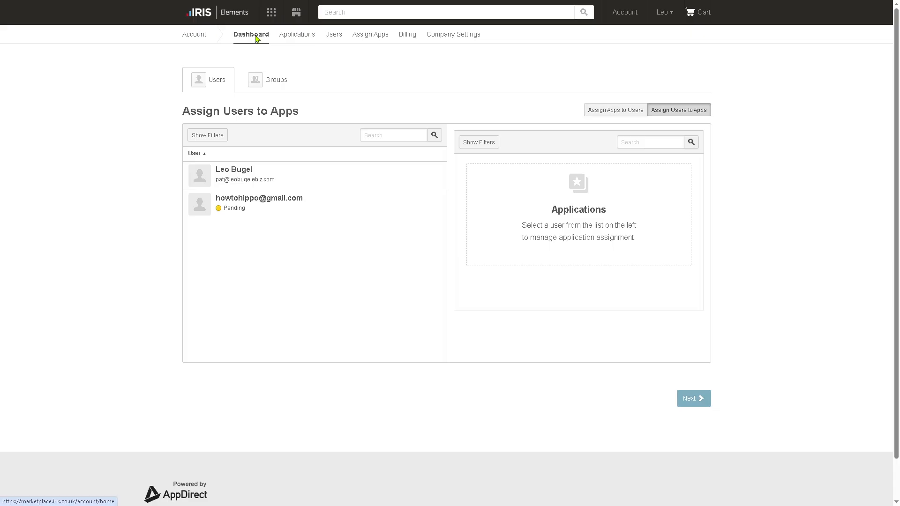
mouse_move(273, 185)
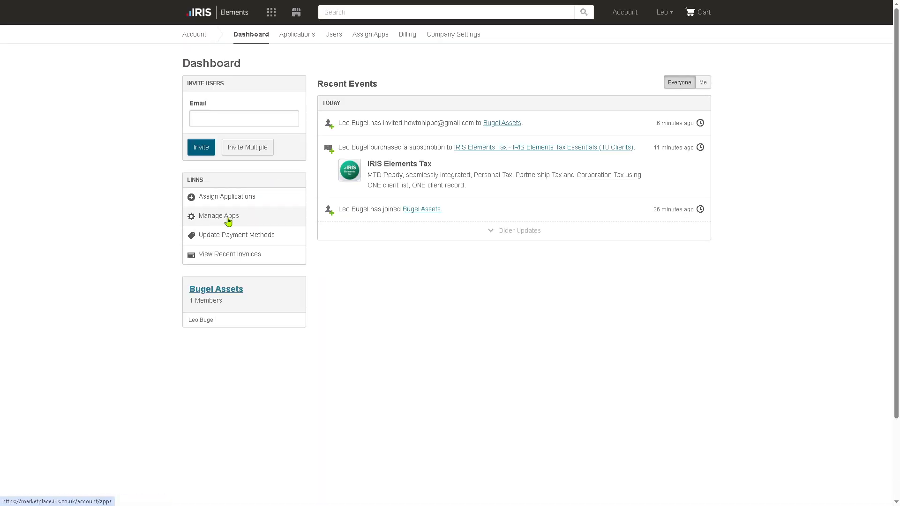
mouse_move(250, 238)
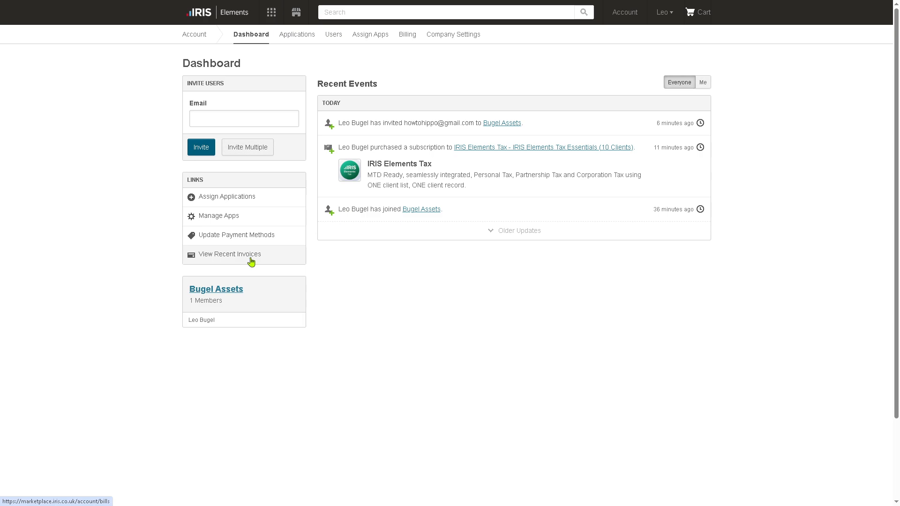
click(703, 82)
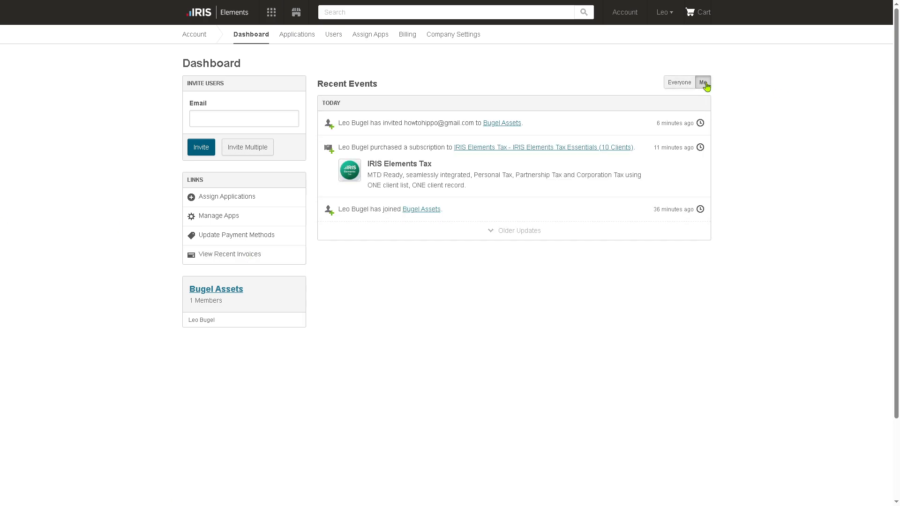
mouse_move(248, 147)
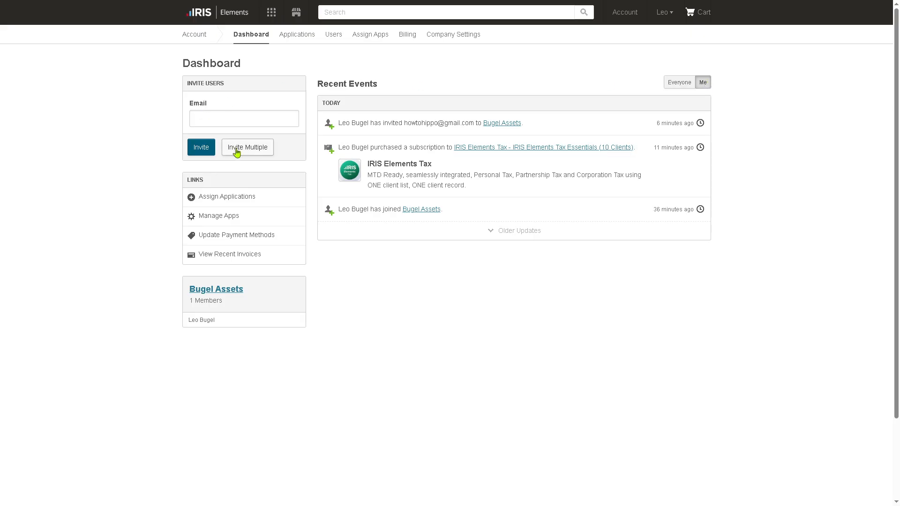
Bring up Invite Multiple and show its Upload Email List option.
click(247, 147)
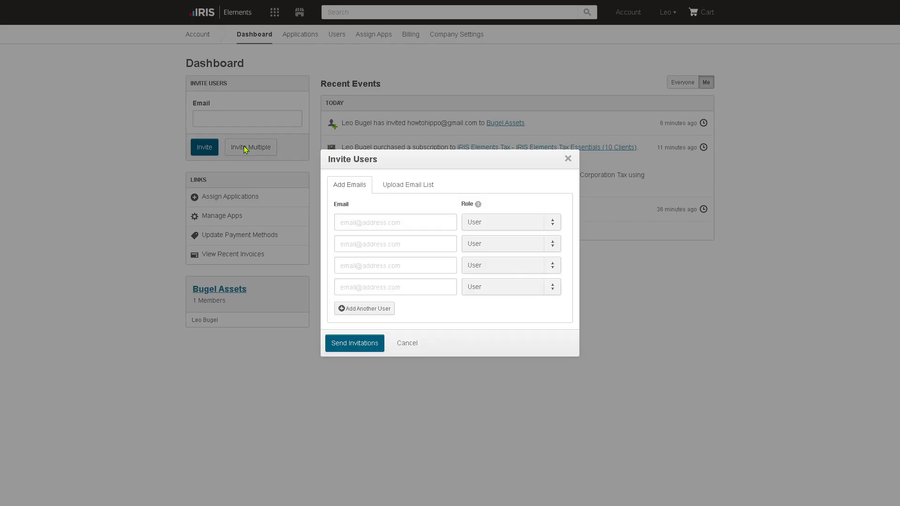
mouse_move(439, 166)
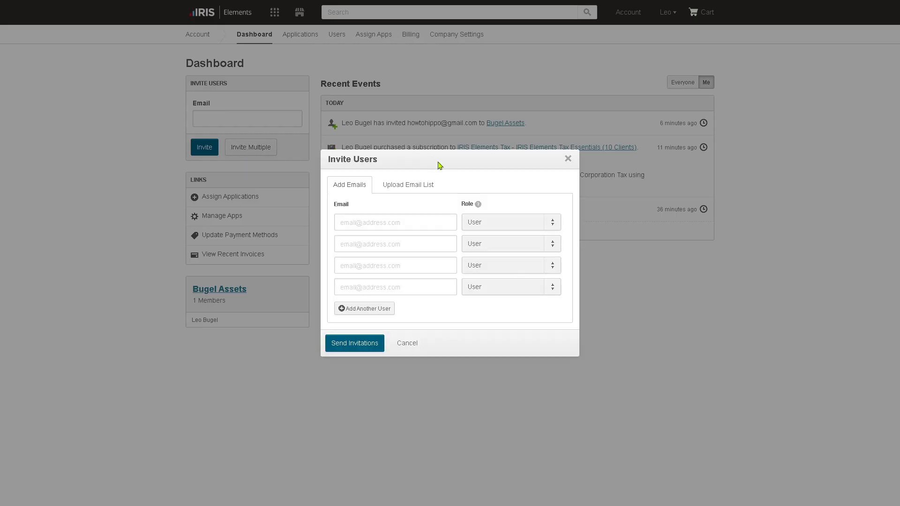
click(408, 184)
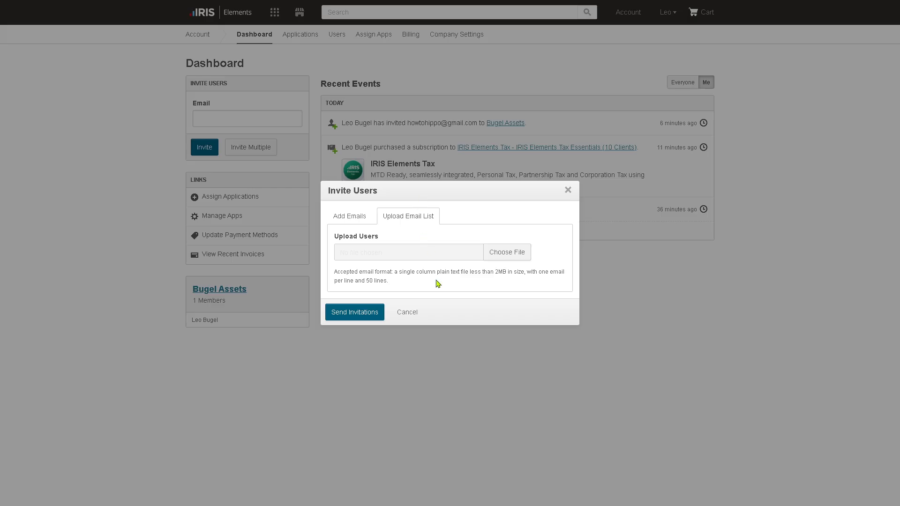
mouse_move(388, 292)
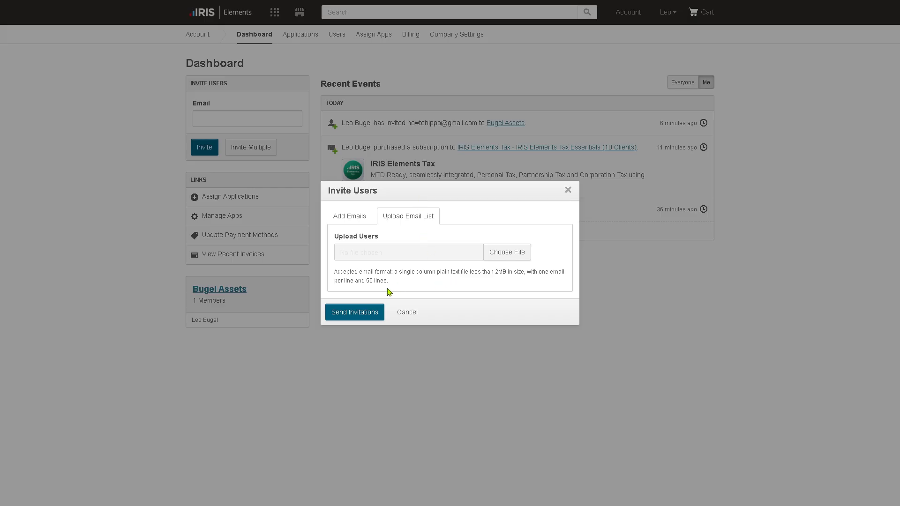
mouse_move(438, 285)
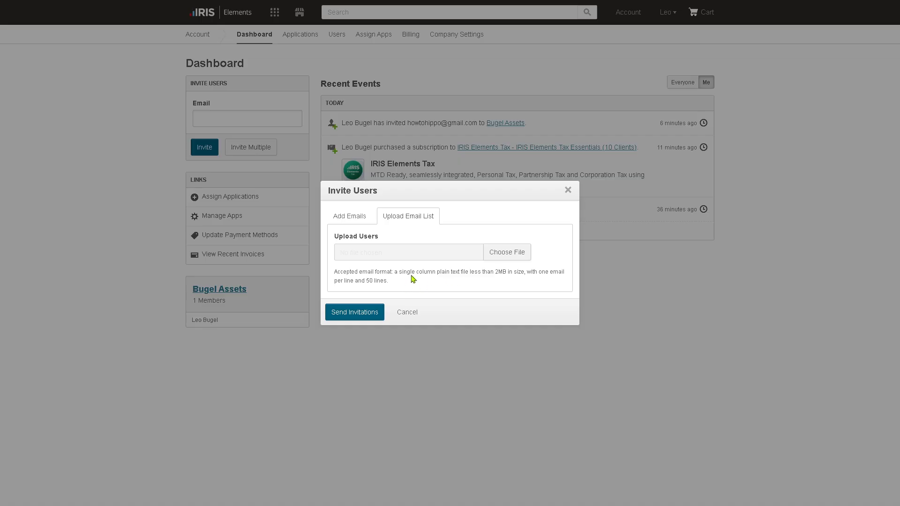
mouse_move(513, 282)
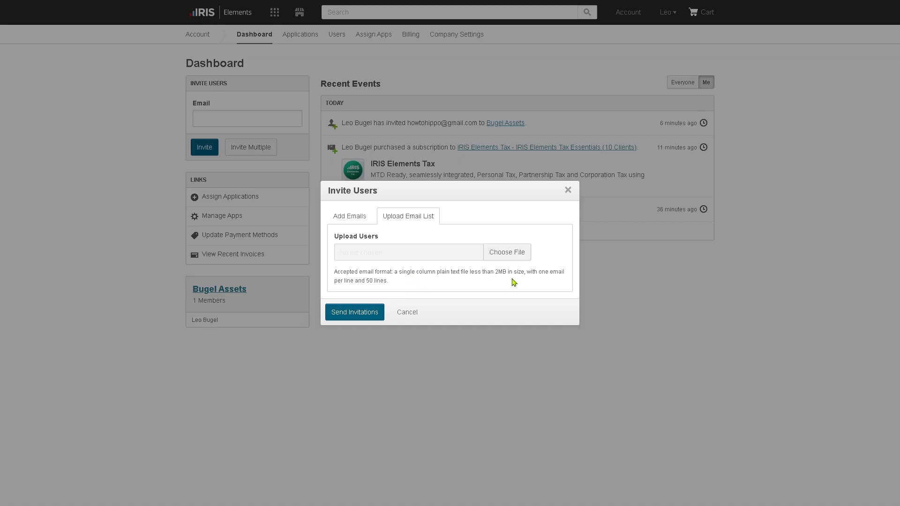
mouse_move(550, 285)
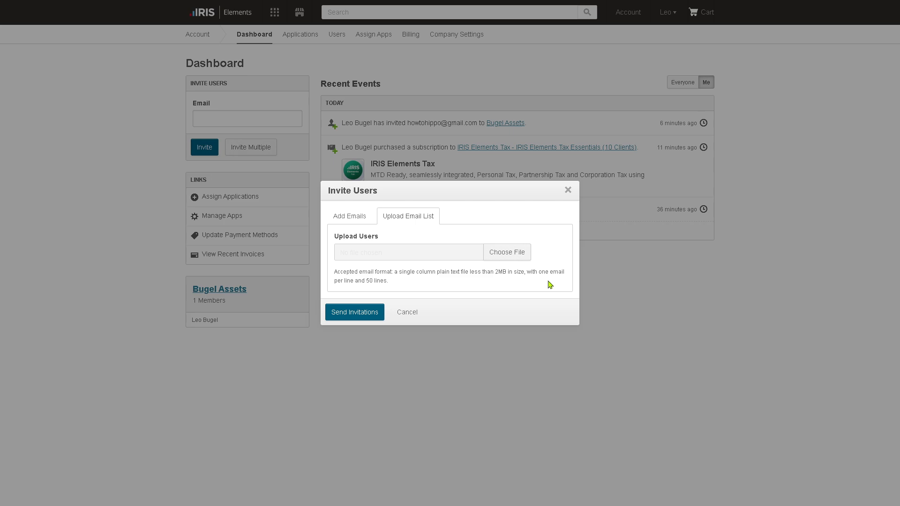